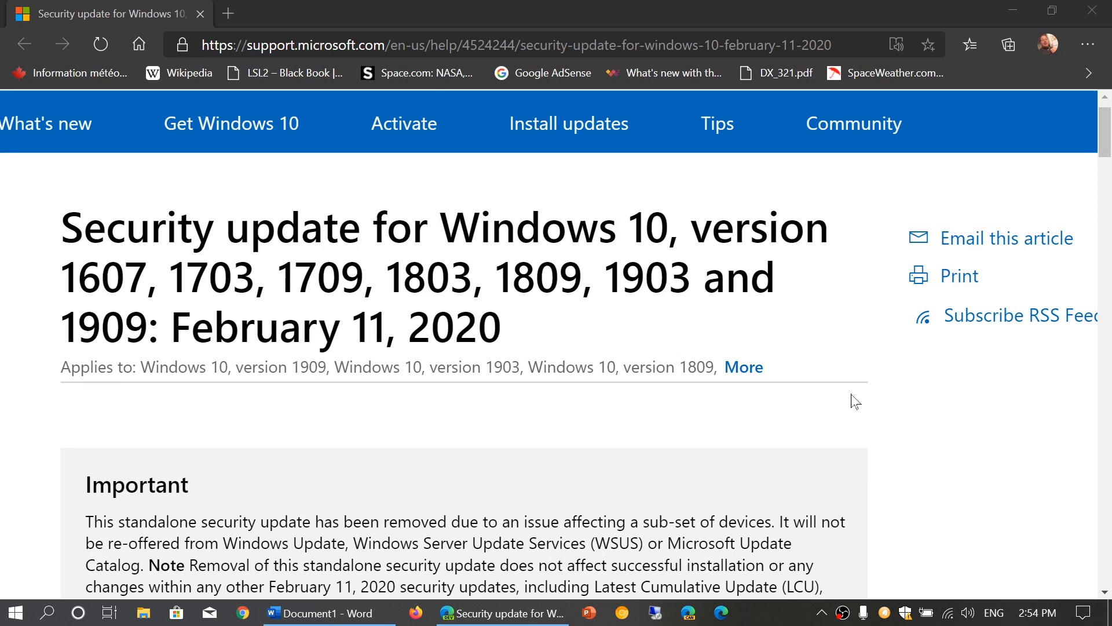
Step: Scroll the article, then bring up the Word document displaying KB4524244
scroll(down, 3)
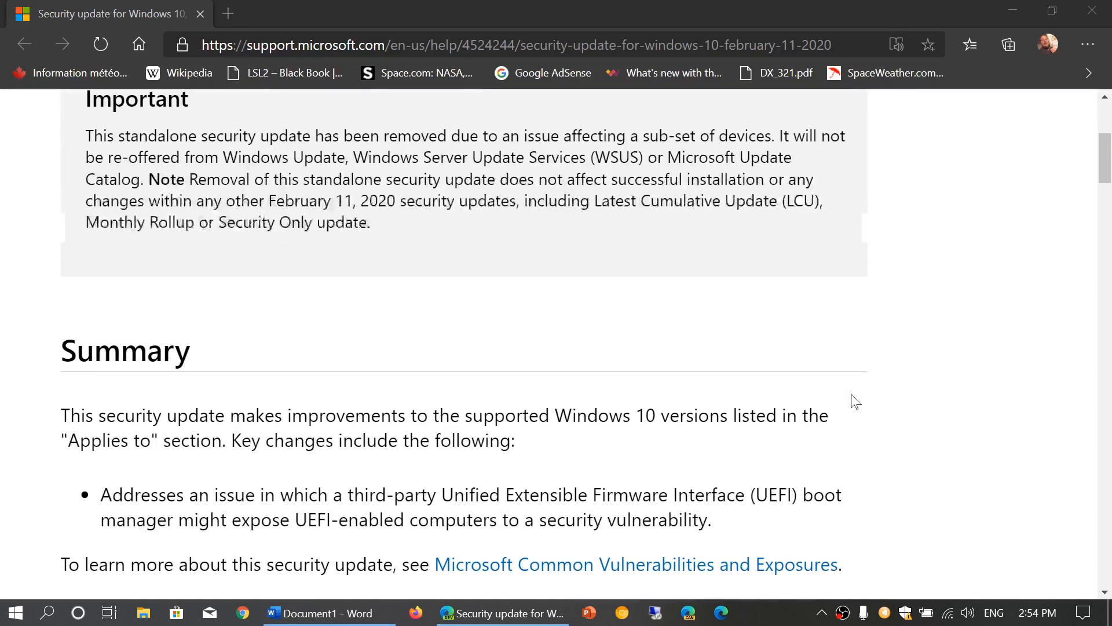
scroll(down, 3)
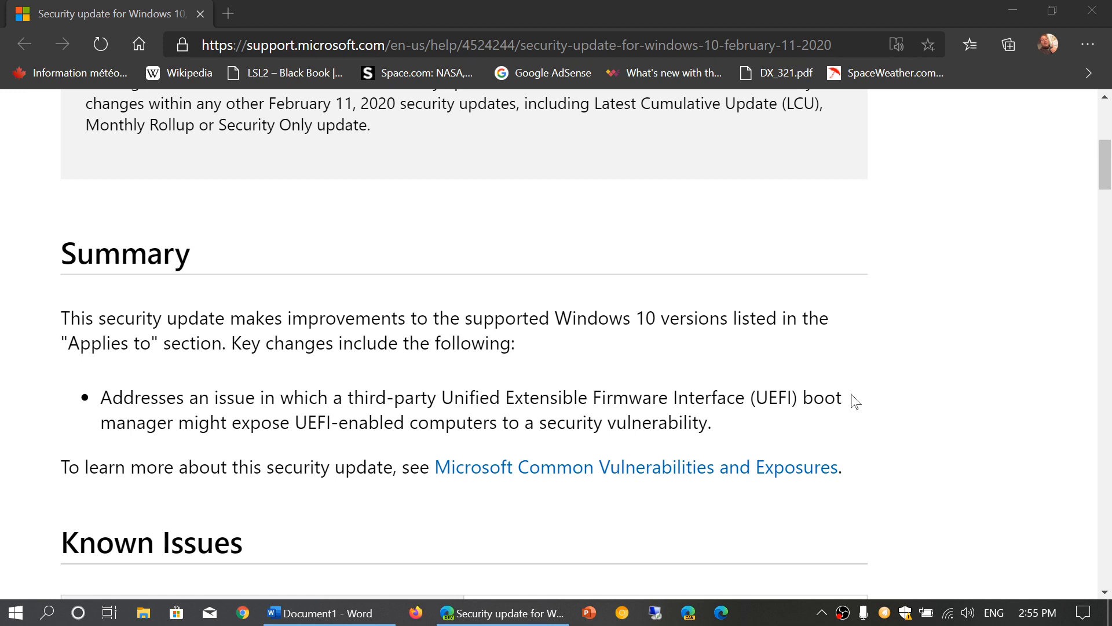
mouse_move(959, 378)
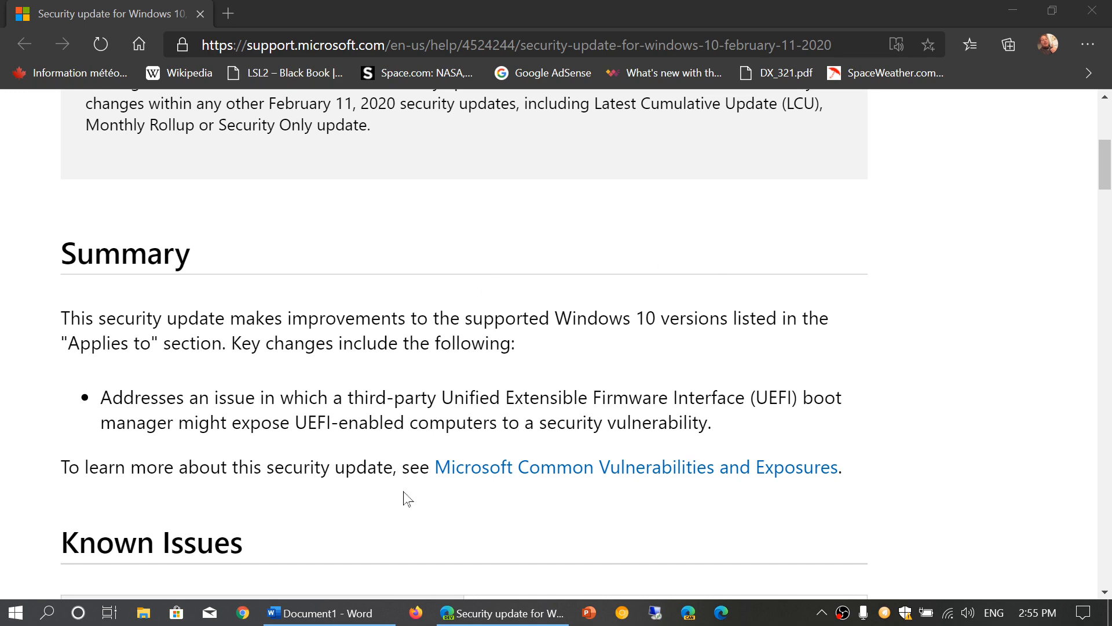
click(286, 612)
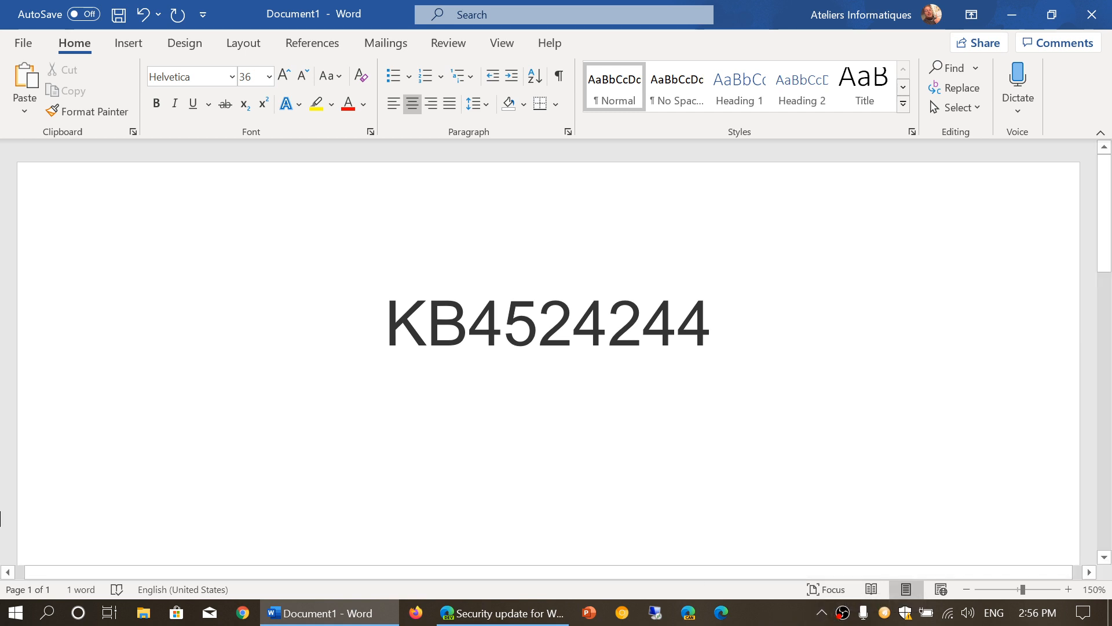
Step: Go from Settings home through Update & Security to the Installed Updates list
click(14, 612)
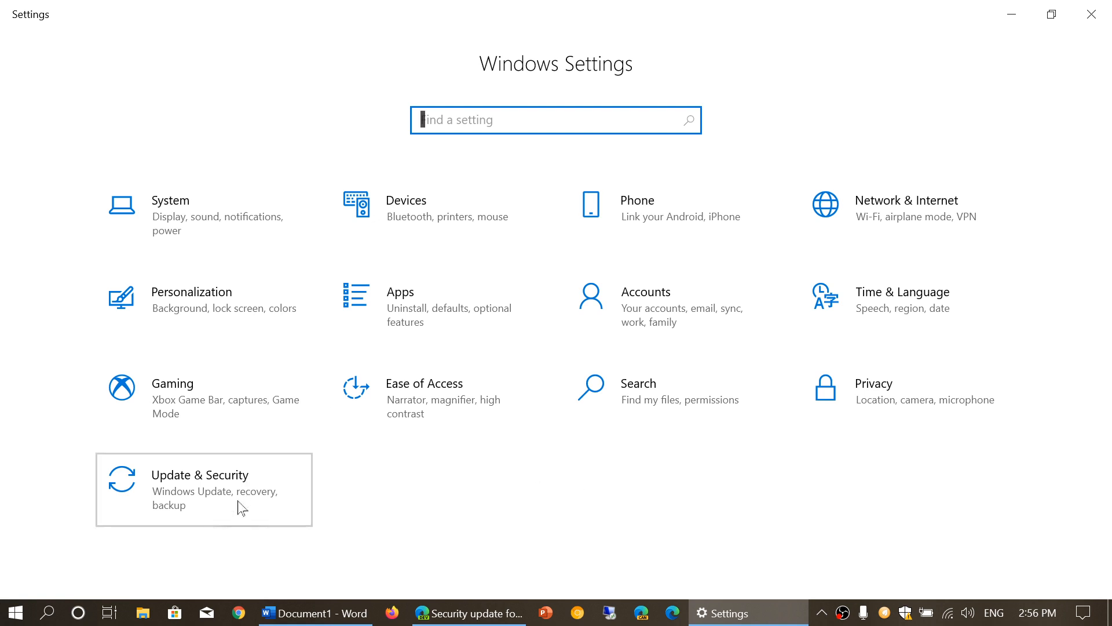
click(199, 489)
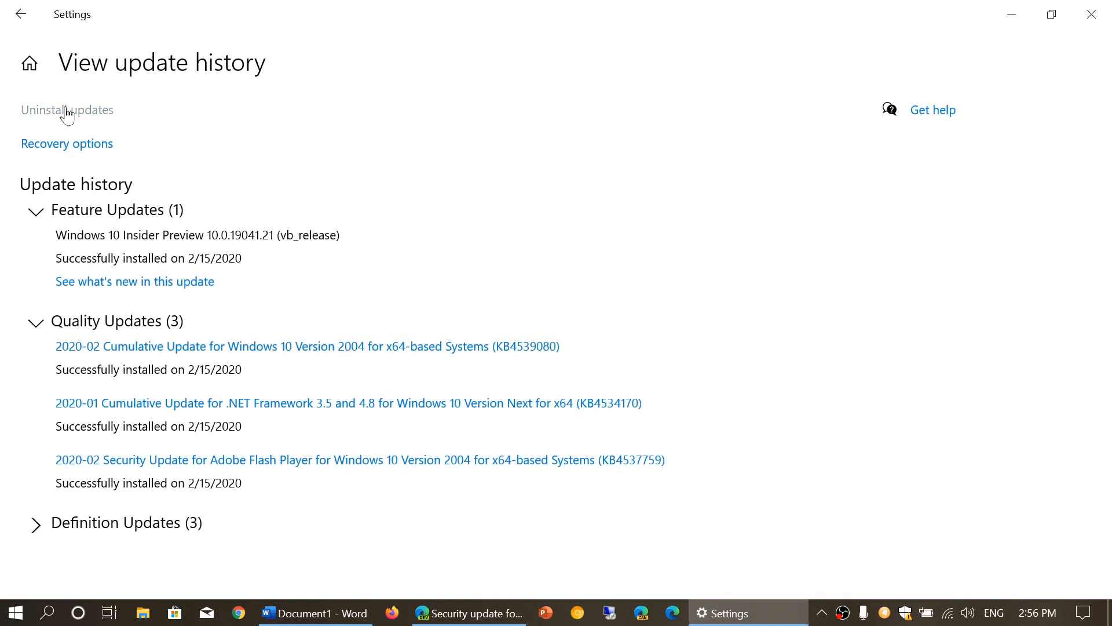
click(67, 110)
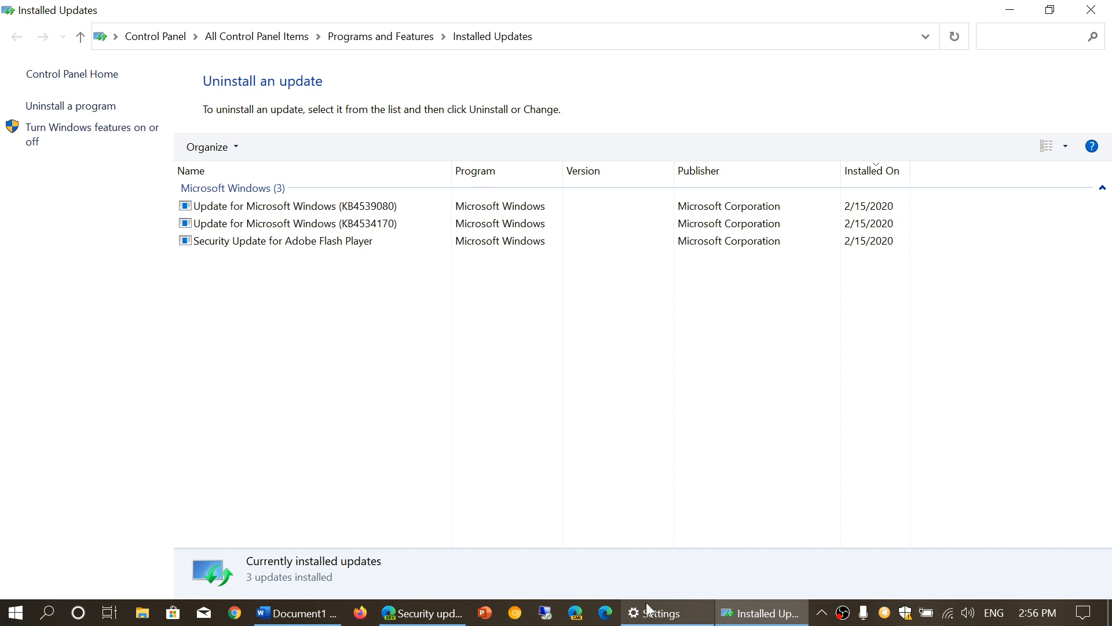
Step: Select and deselect update KB4539080, then close the Word document without saving
click(297, 612)
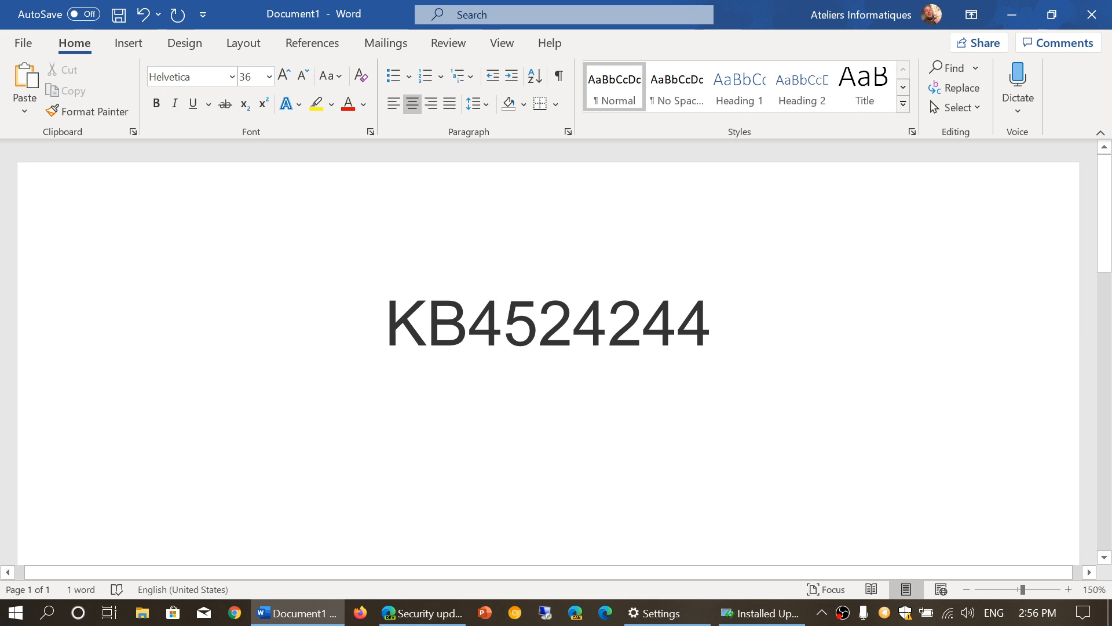
mouse_move(423, 612)
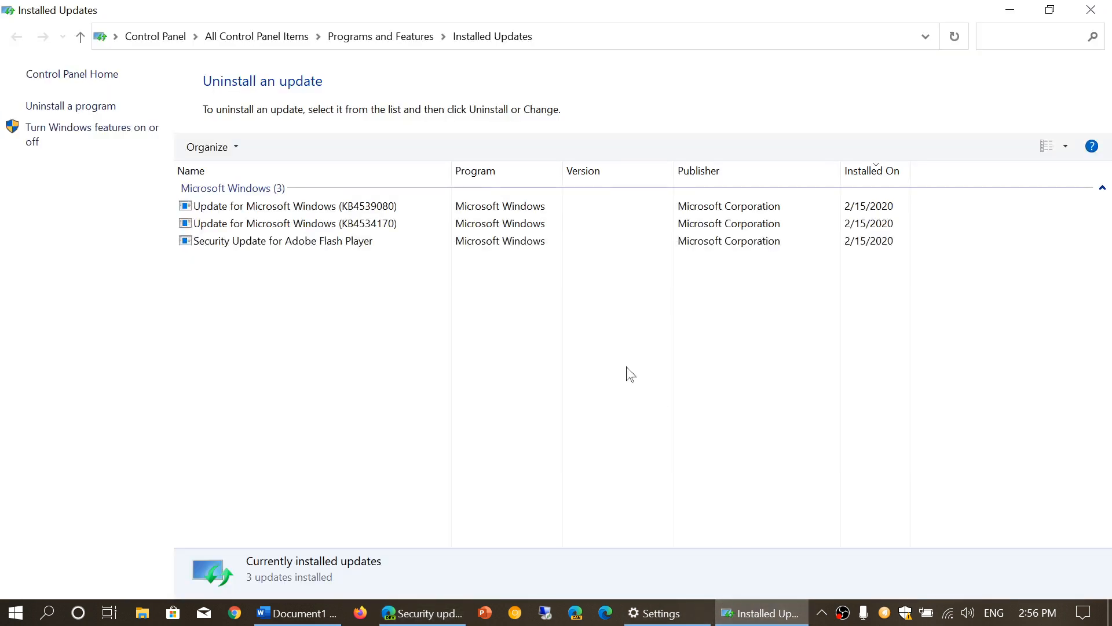
click(290, 206)
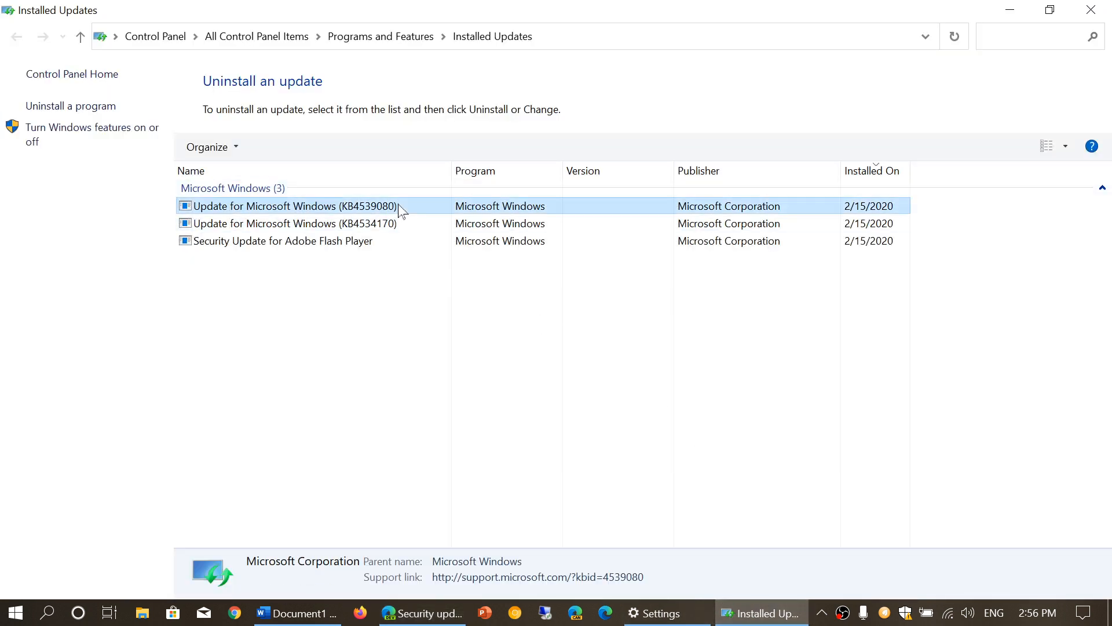
click(376, 383)
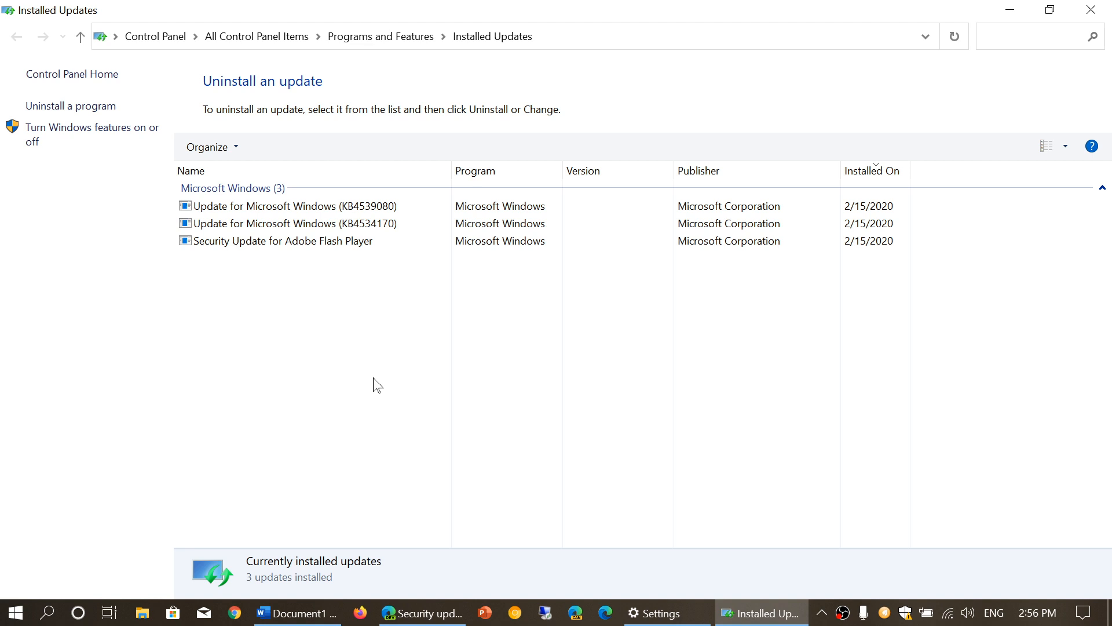
mouse_move(493, 507)
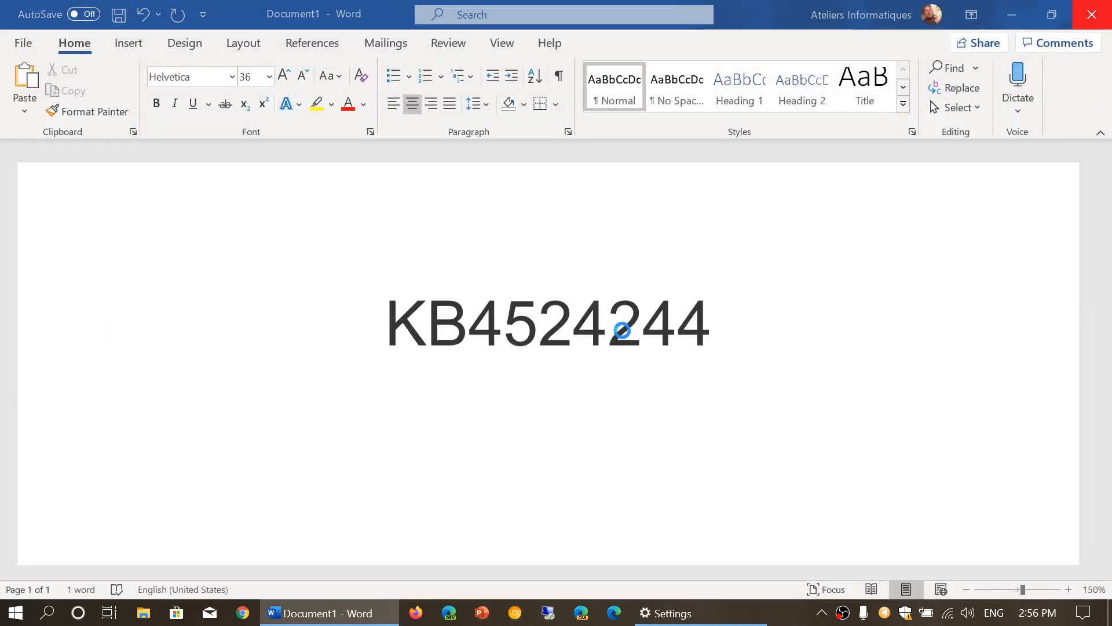
click(1091, 14)
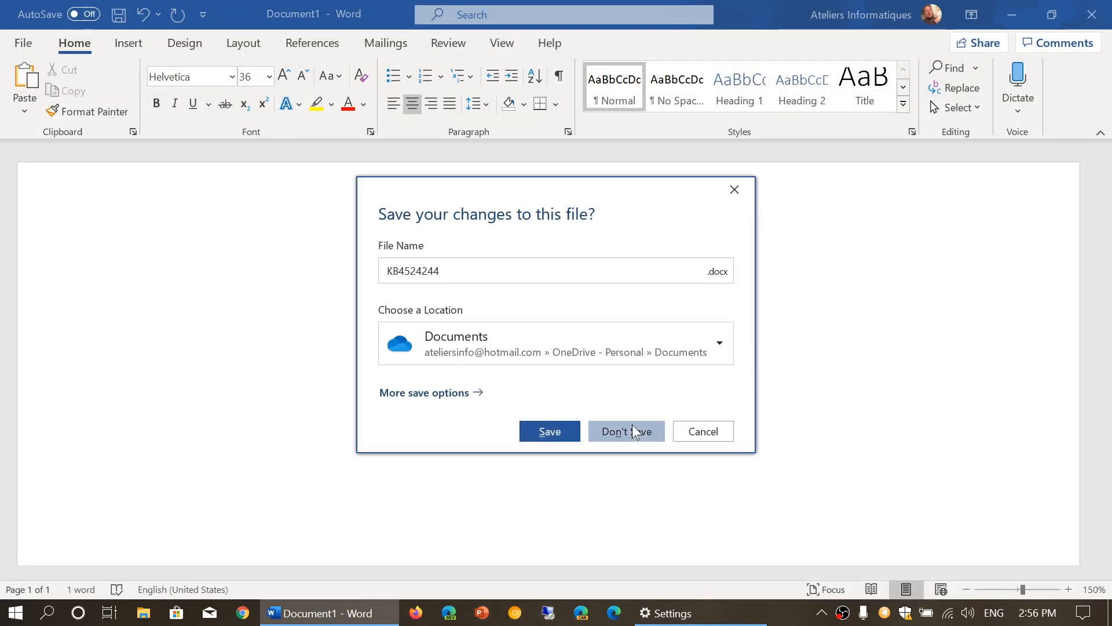
click(626, 431)
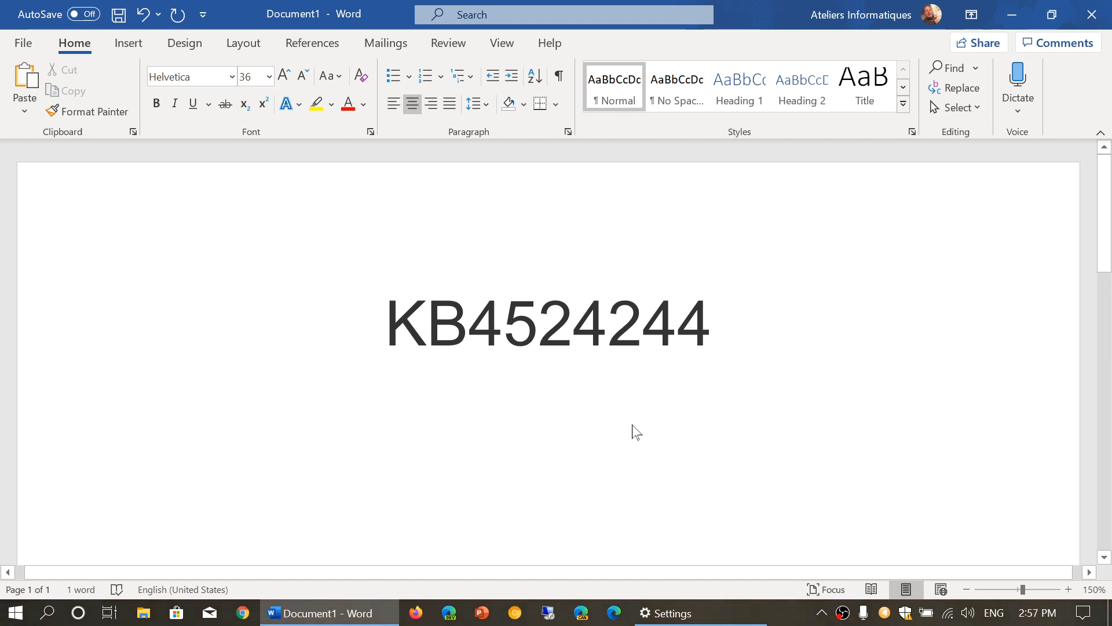